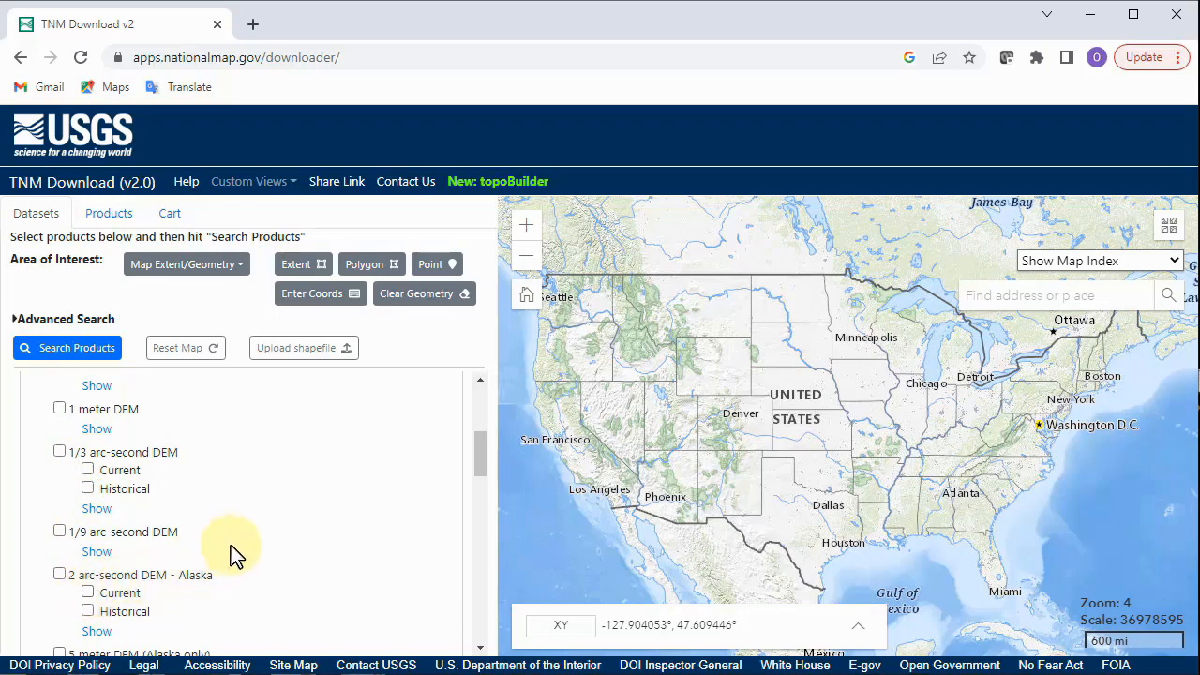
Step: Search 'san francisco', mark a point of interest, search products and copy the 1 arc-second tile's download link
text(as)
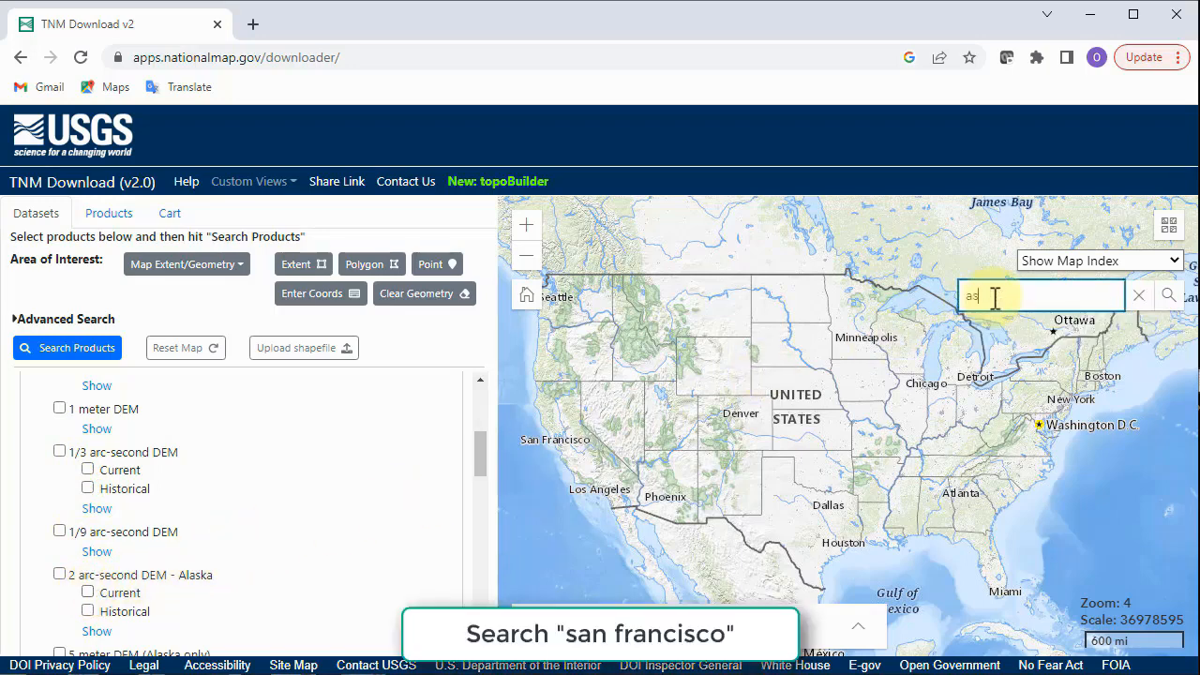
text(san francisco)
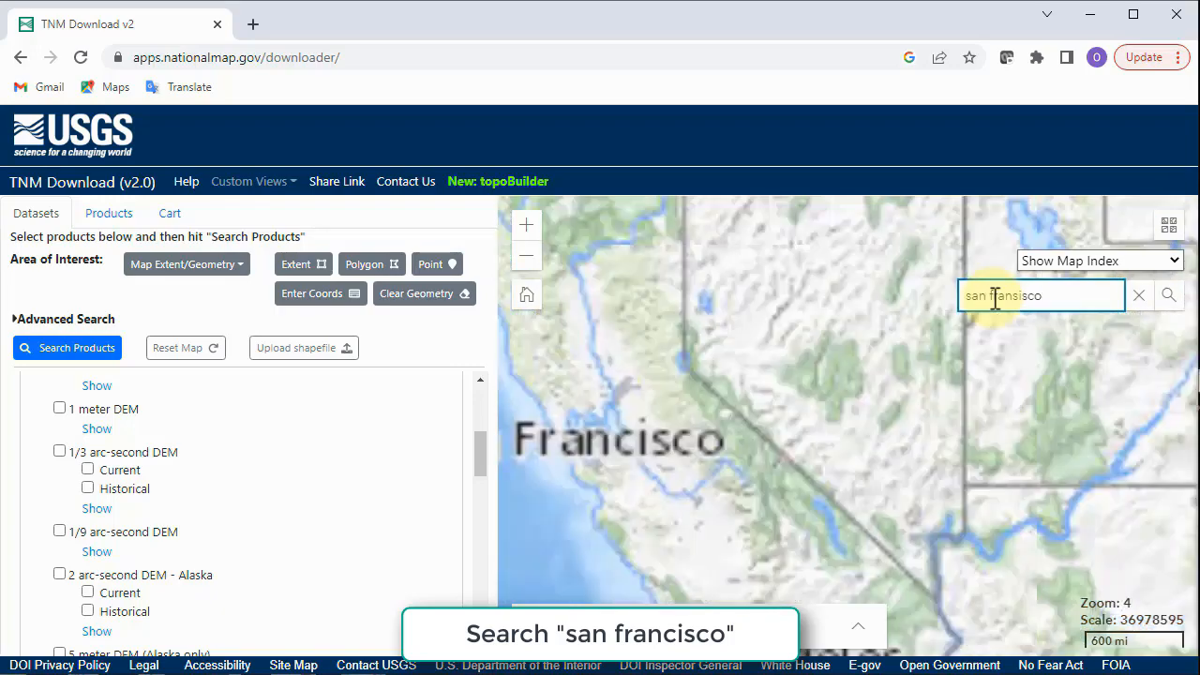
click(1170, 296)
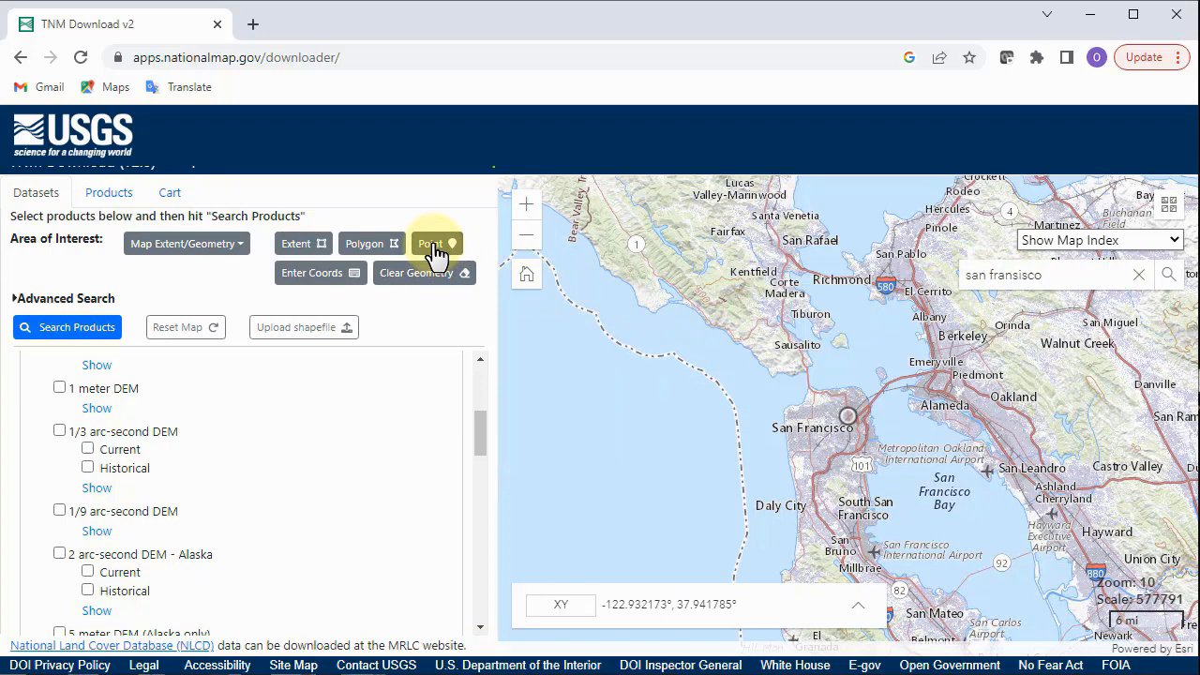
click(435, 244)
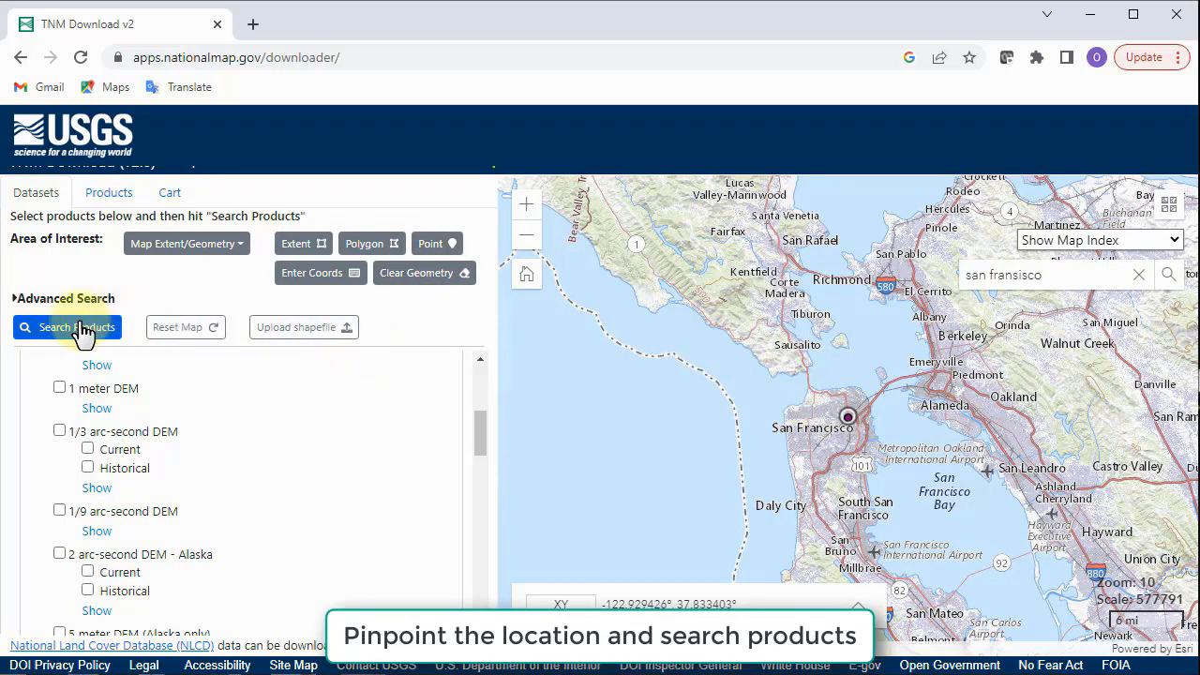
click(68, 326)
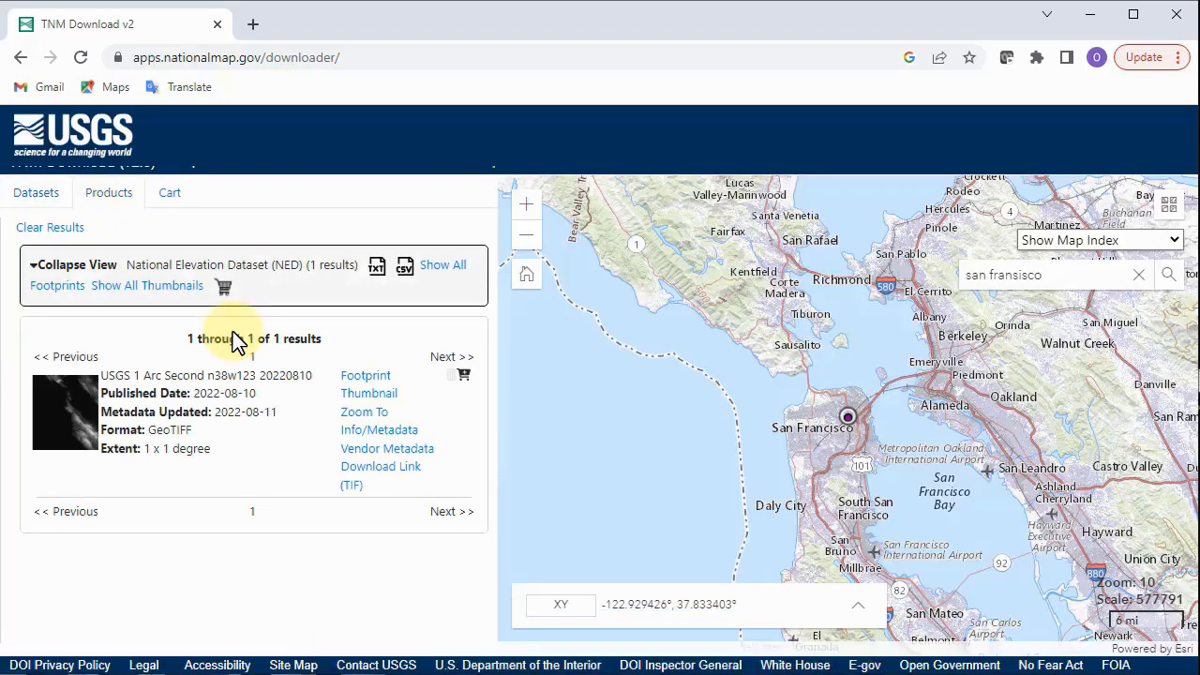
right_click(371, 465)
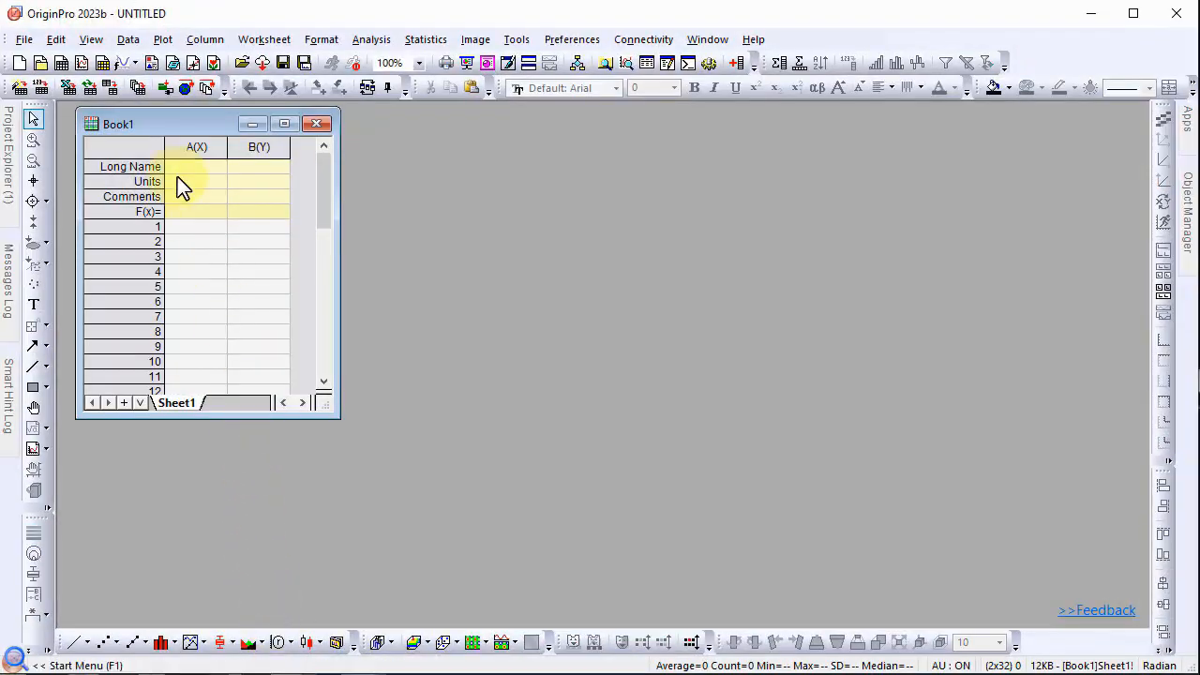
Step: Create a new empty image window and choose Import from Web on it
click(17, 39)
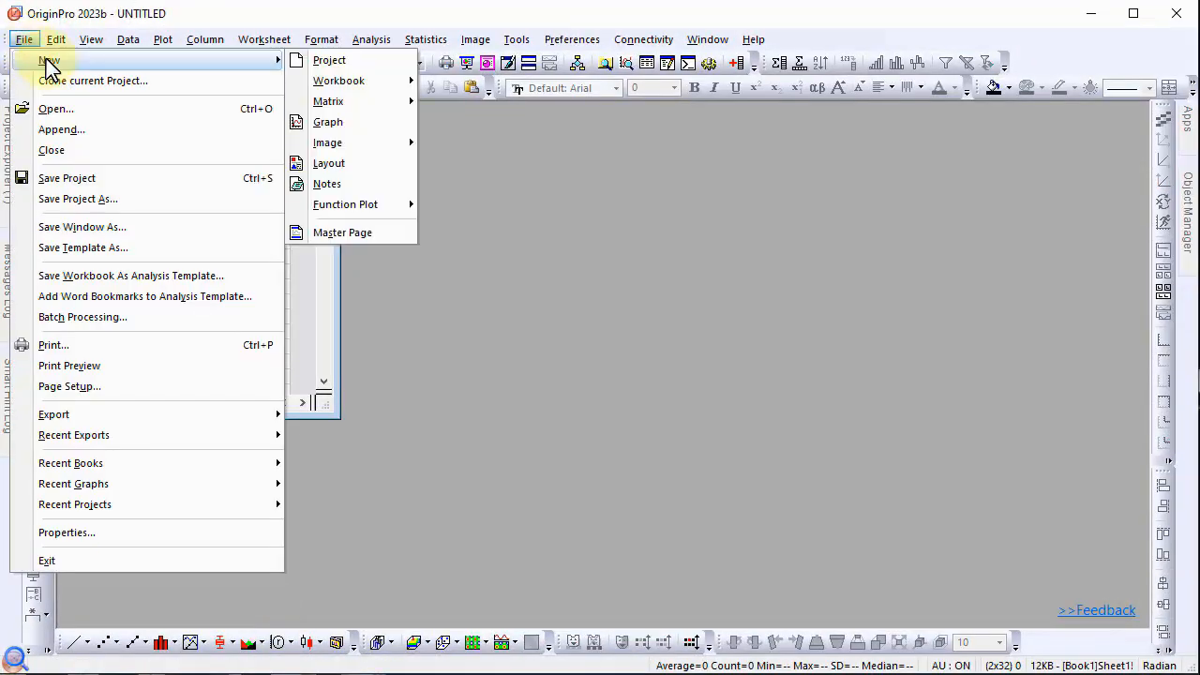
mouse_move(326, 142)
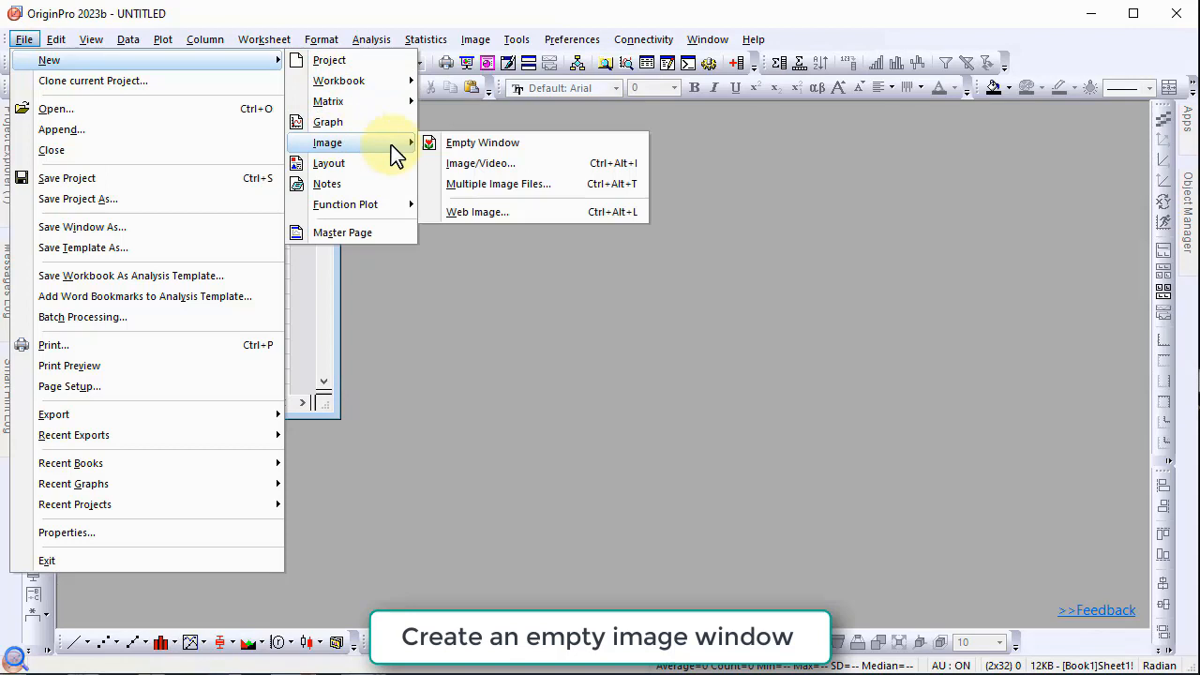
click(482, 142)
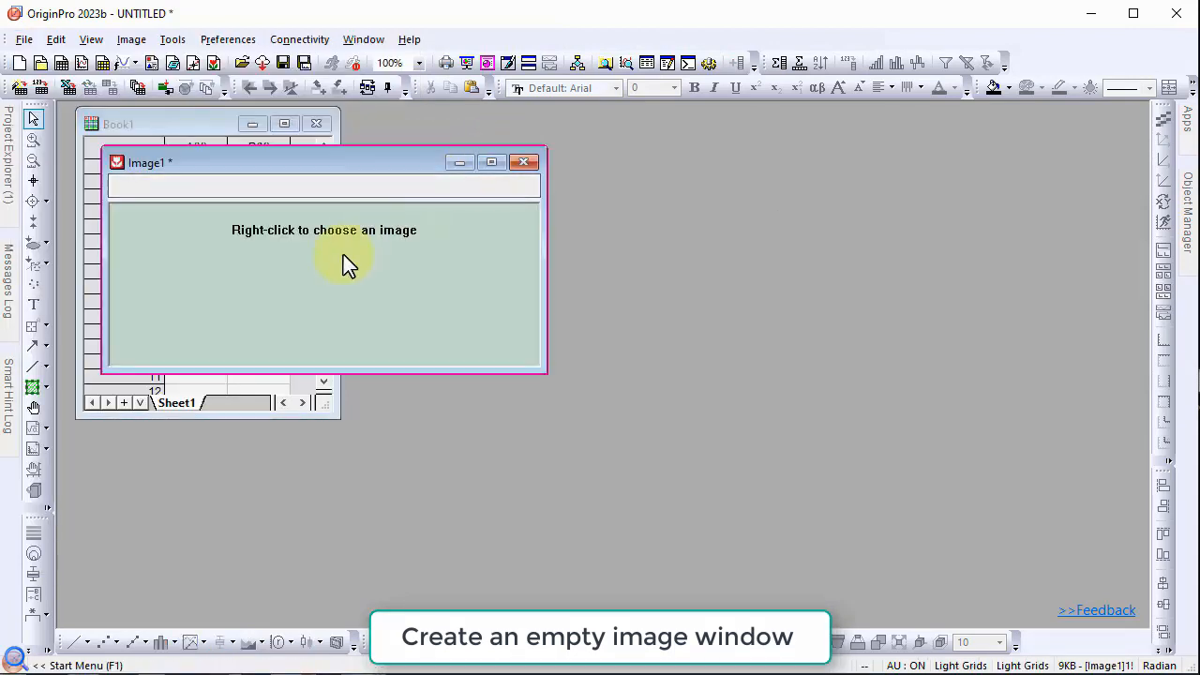
right_click(345, 266)
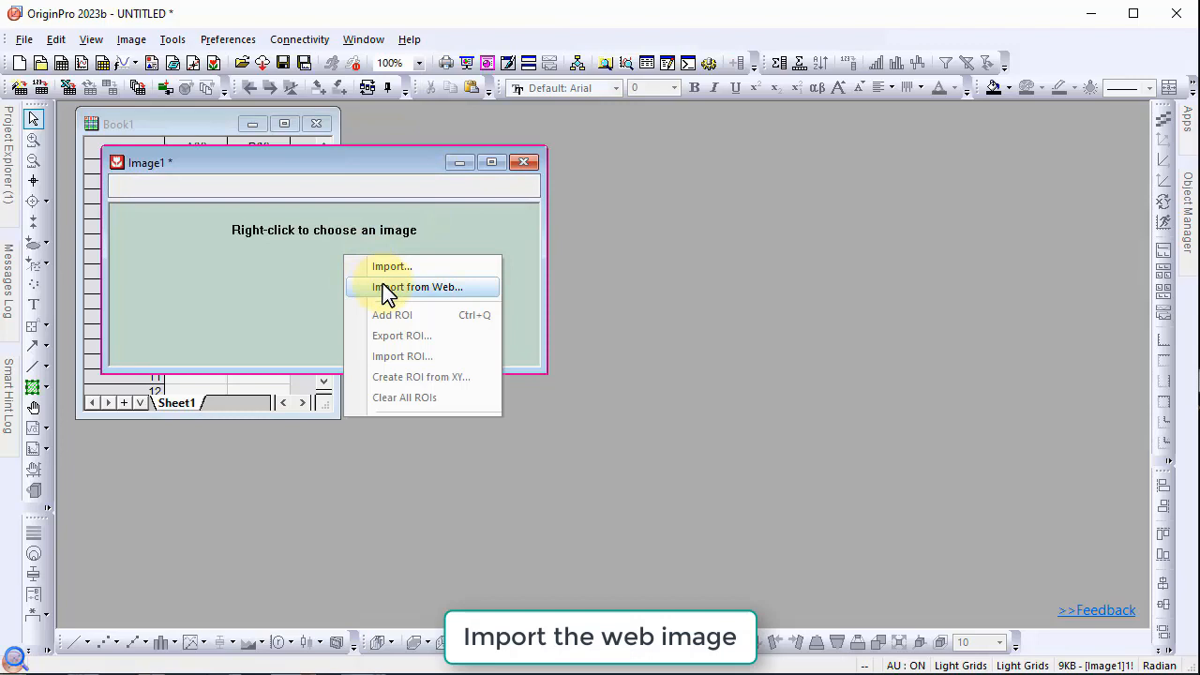
click(420, 286)
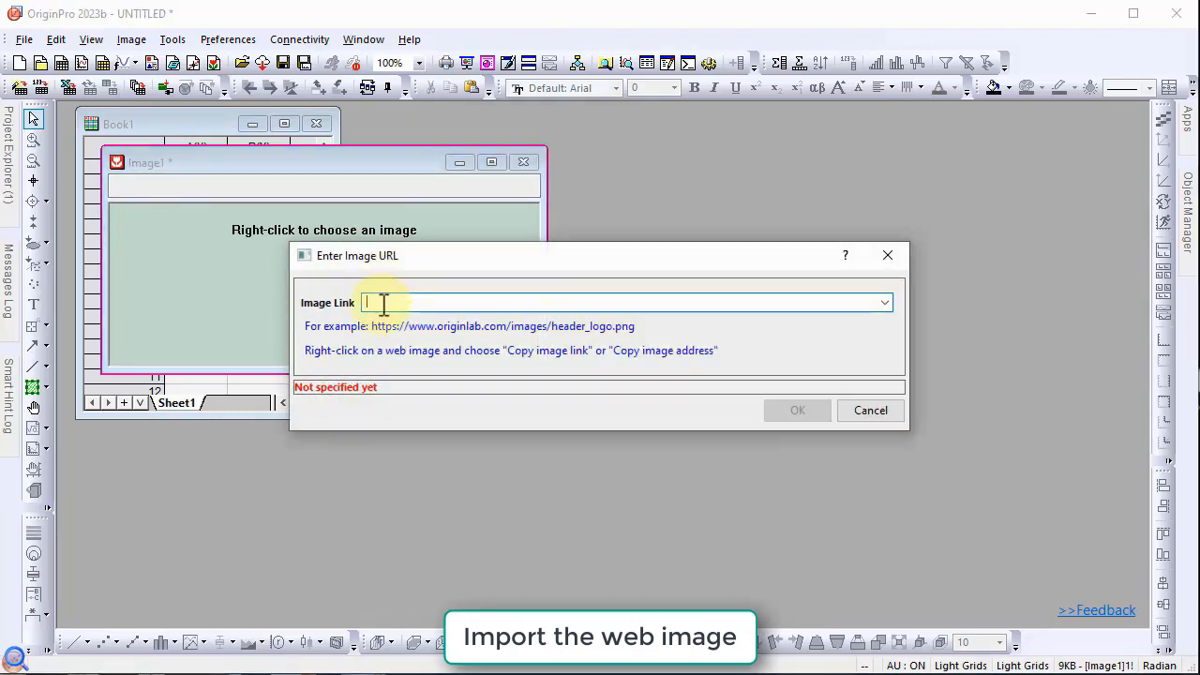
Step: Paste the copied USGS tile link into the Image Link box and import the elevation image
right_click(385, 302)
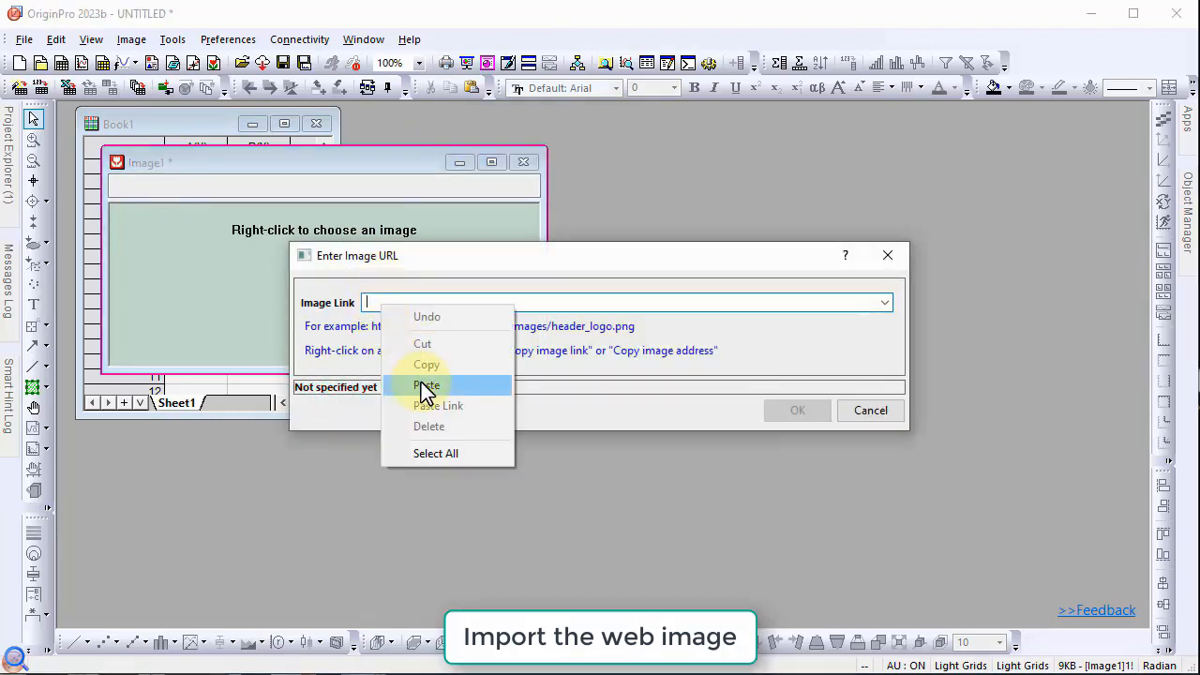
click(427, 386)
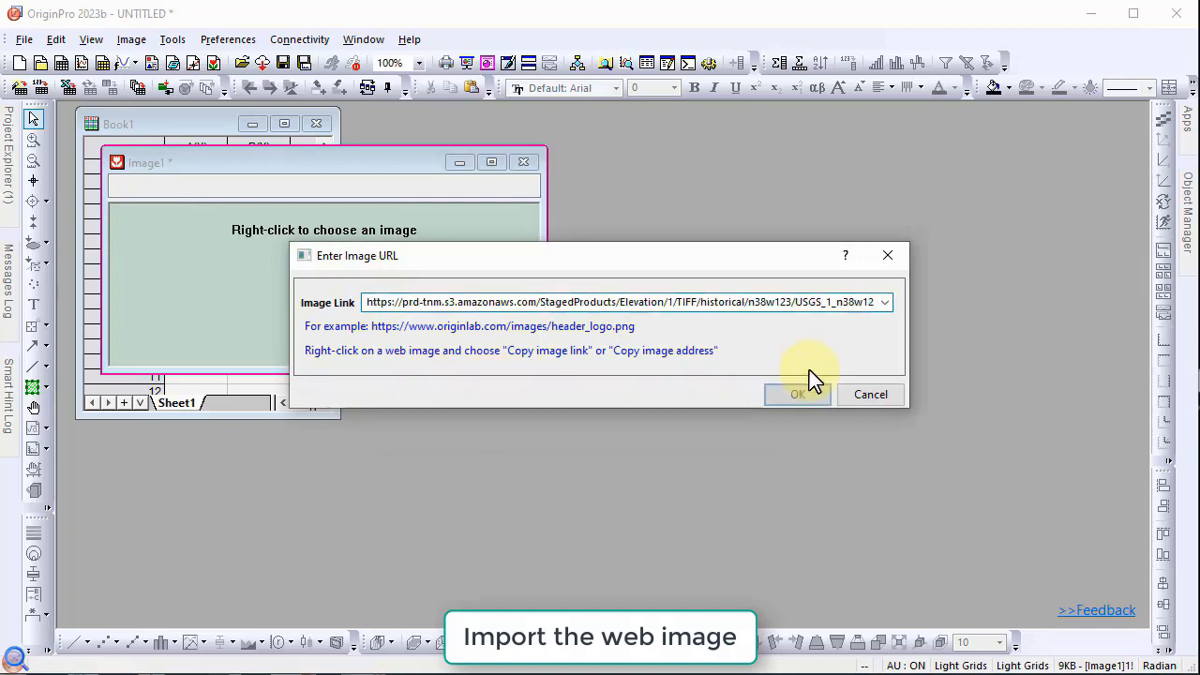
click(799, 394)
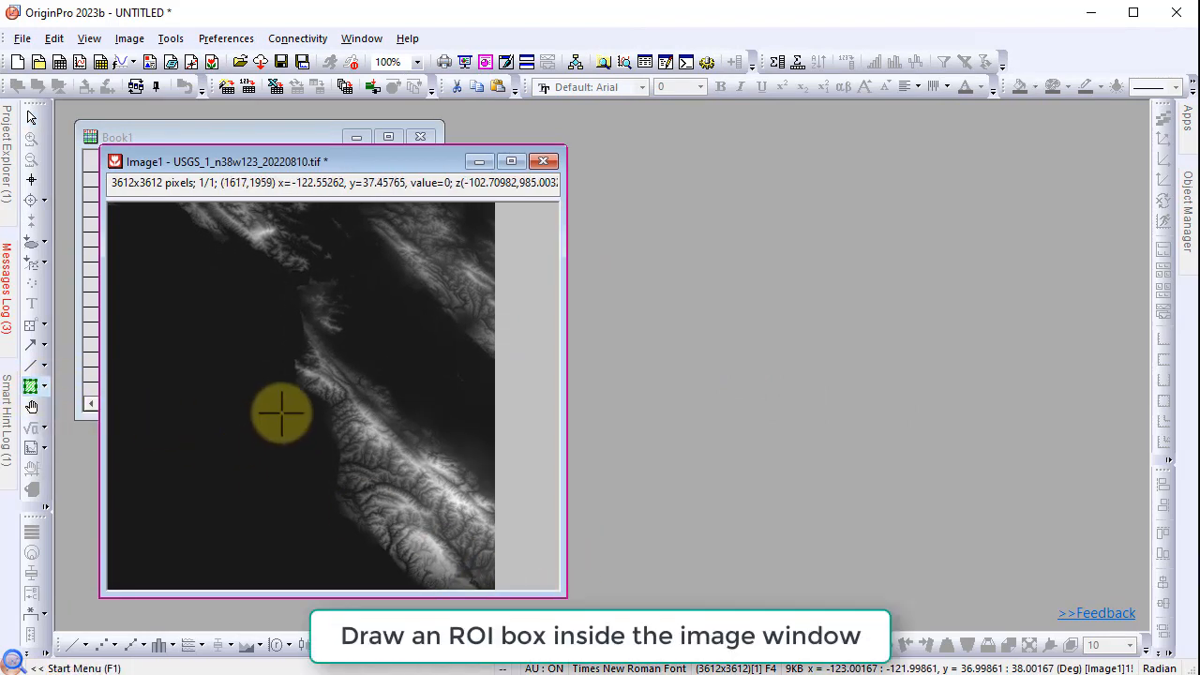
Step: Draw a rectangle ROI on the lower middle of the image and create a linked image from it
drag(281, 415, 405, 534)
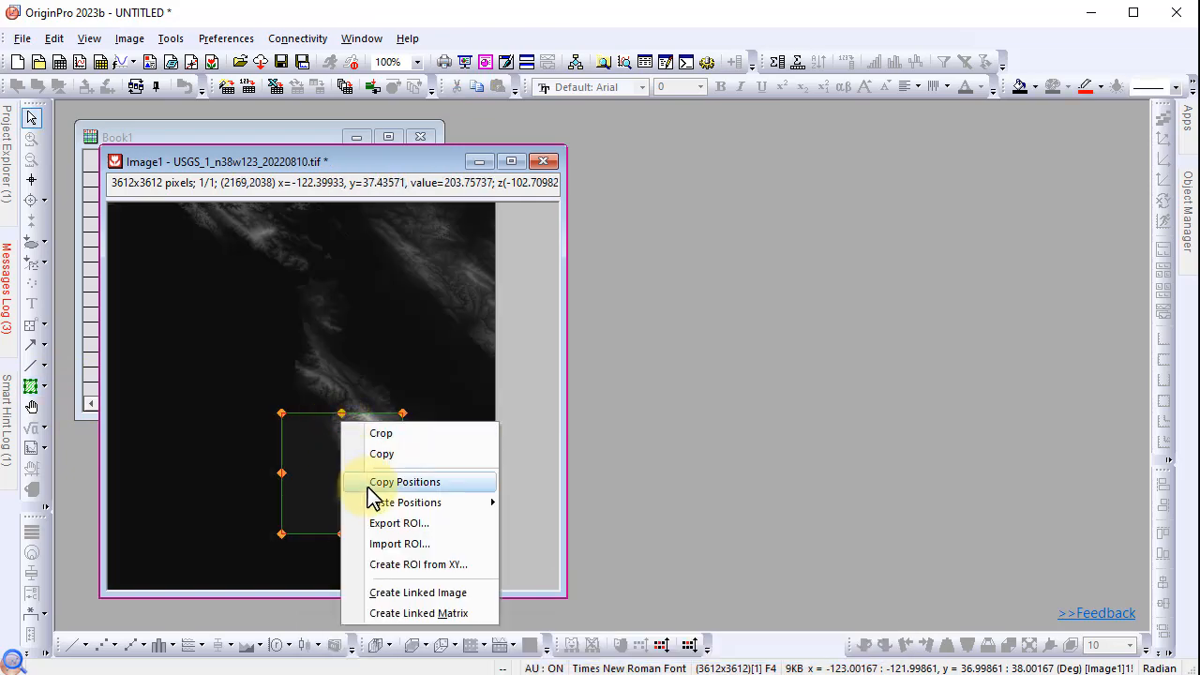
mouse_move(418, 593)
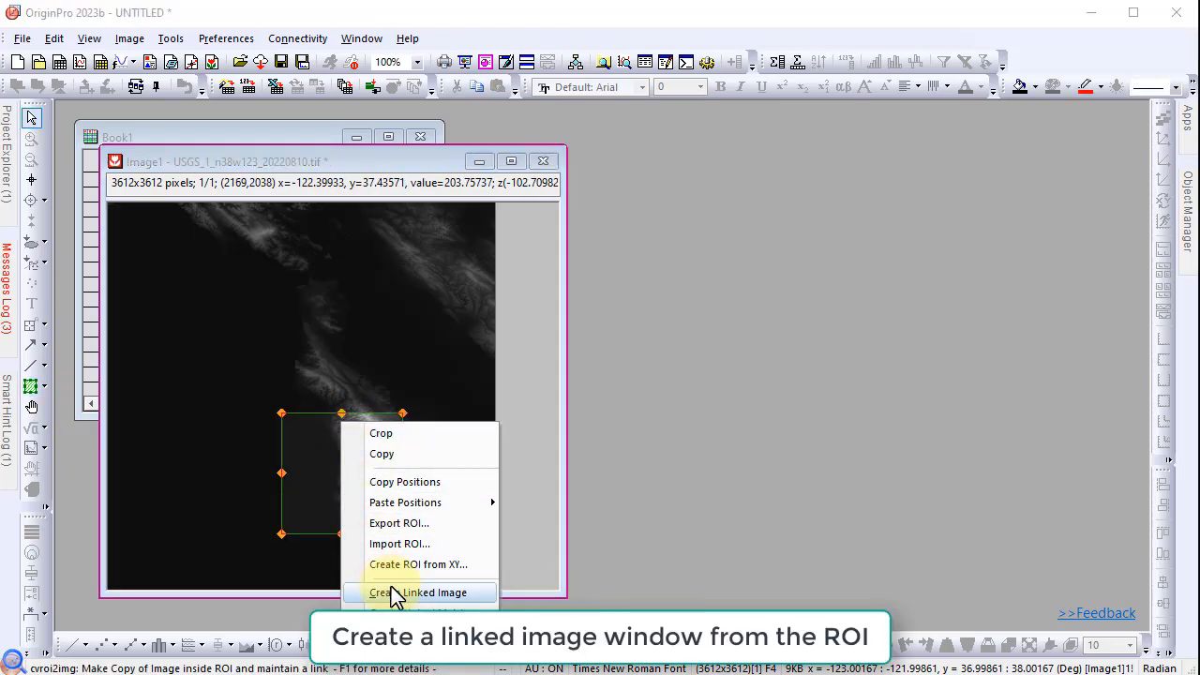
click(420, 592)
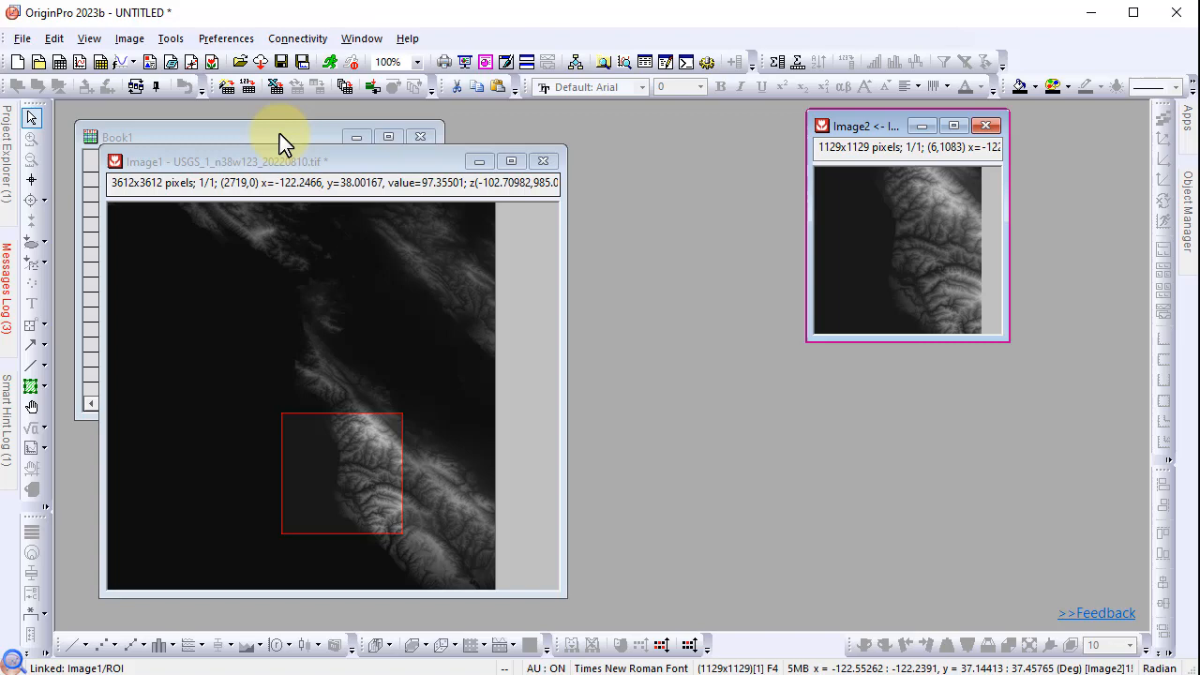
Step: Set the linked image's grayscale display range to Min -1 and Max 200 and apply it
click(128, 37)
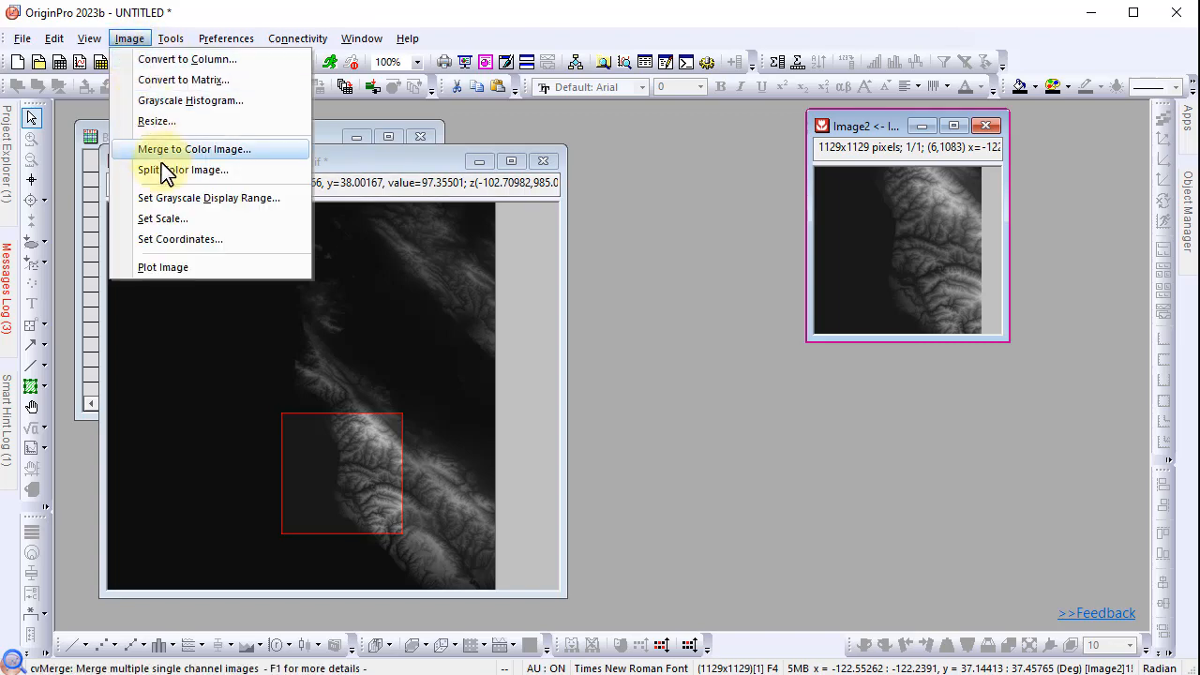
click(208, 199)
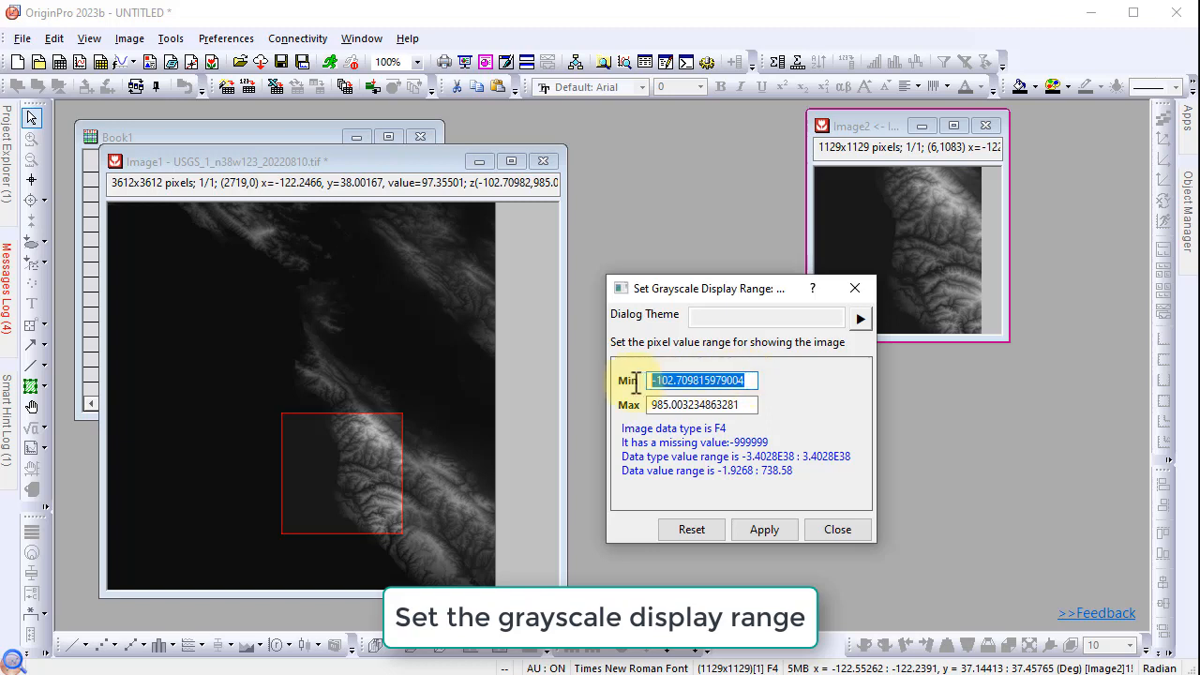
text(-1)
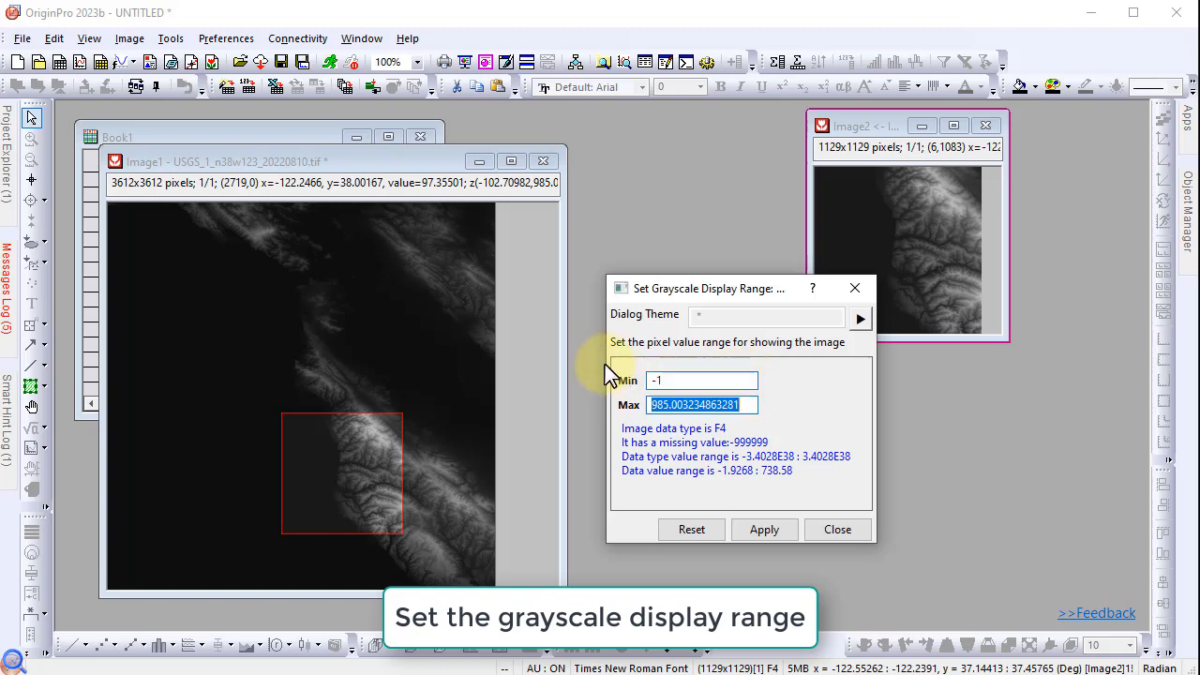
text(200)
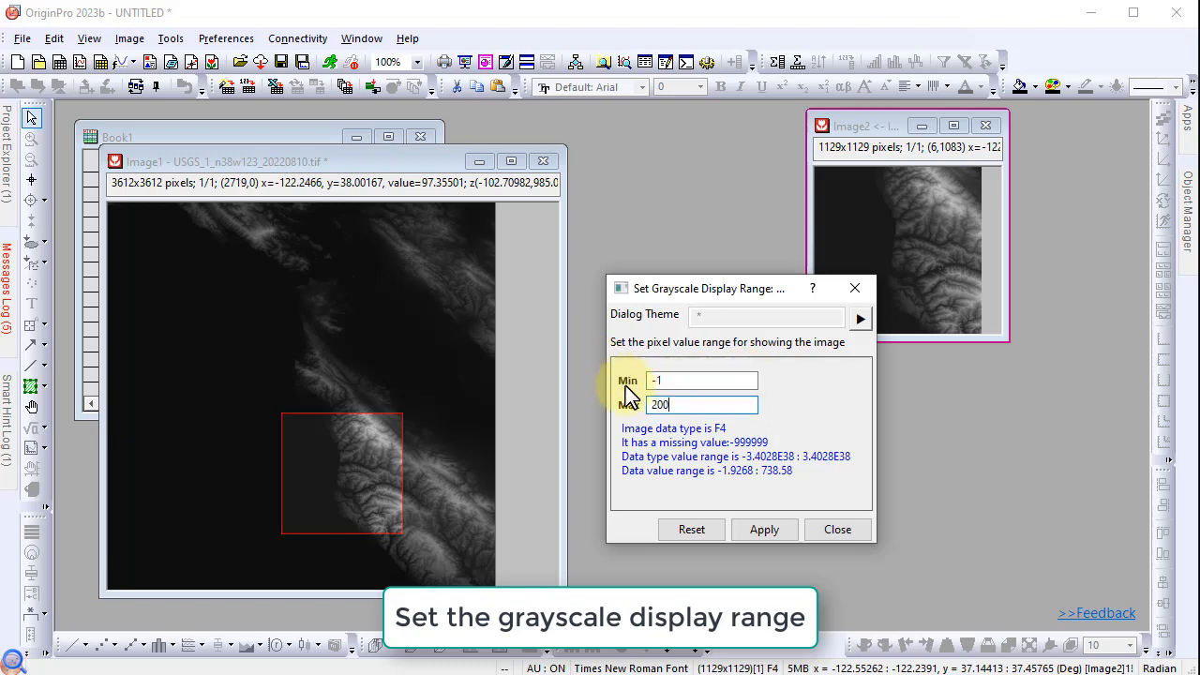
click(765, 529)
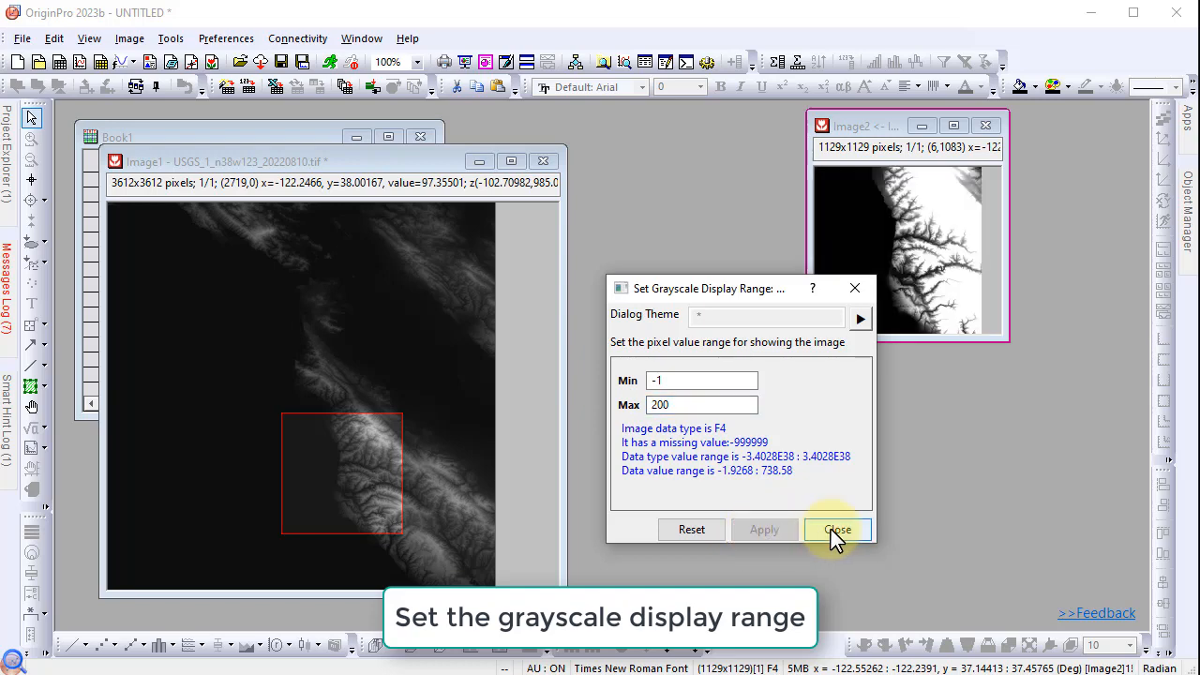
click(836, 529)
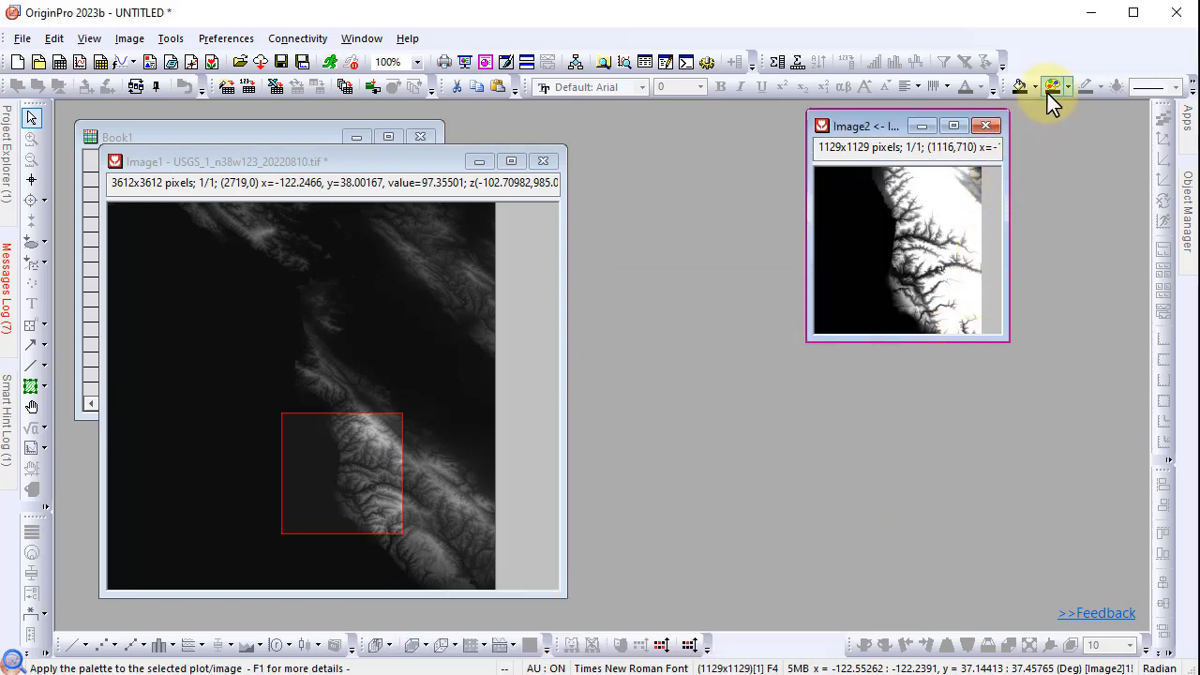
Step: Pick the BlueYellow palette from the toolbar for the ROI image
click(1065, 87)
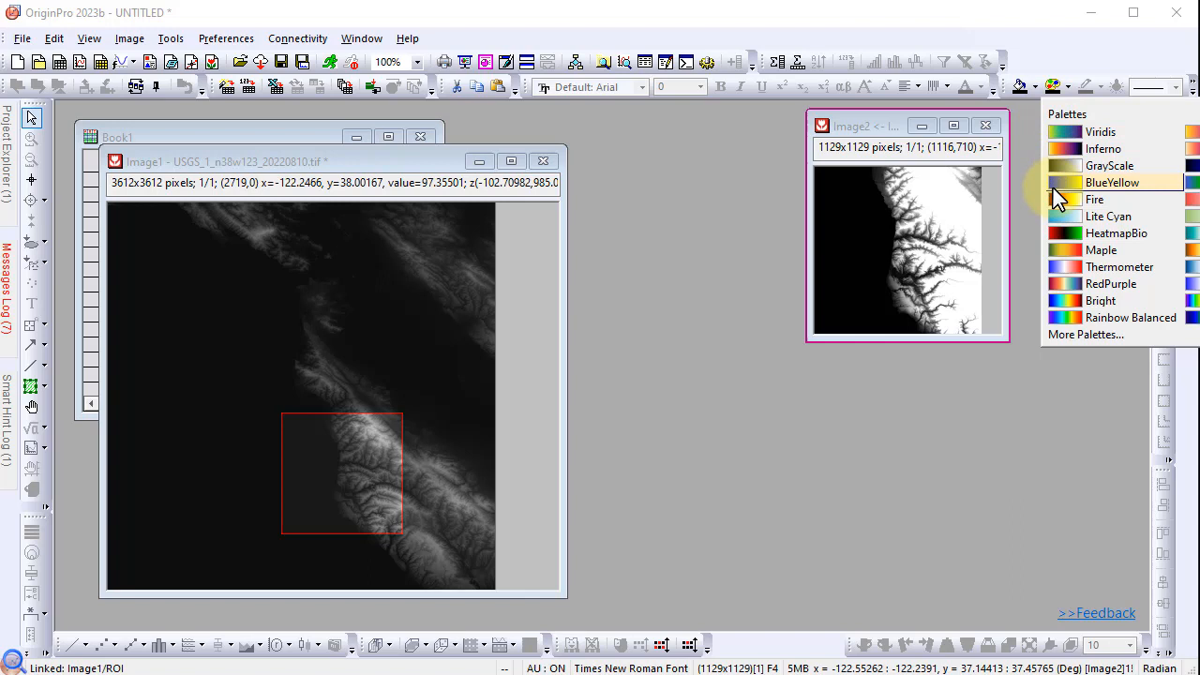
click(1112, 182)
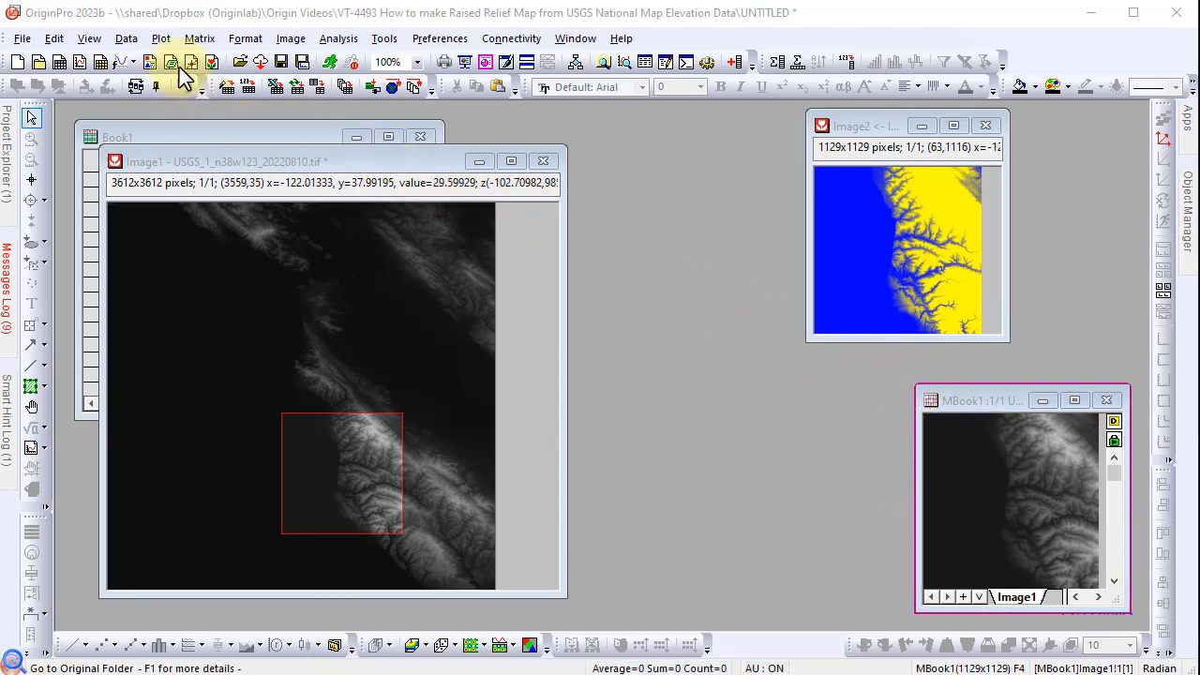
Step: Download the Raised Relief Map template from the Template Center and close the collection
click(161, 38)
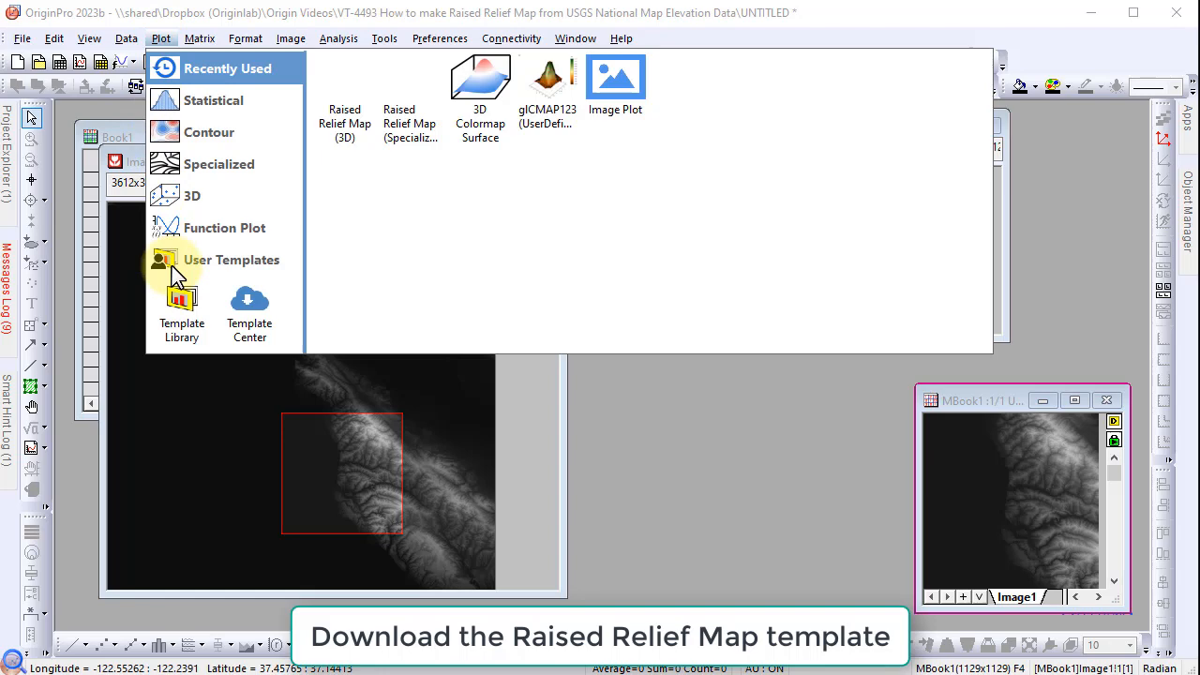
click(249, 309)
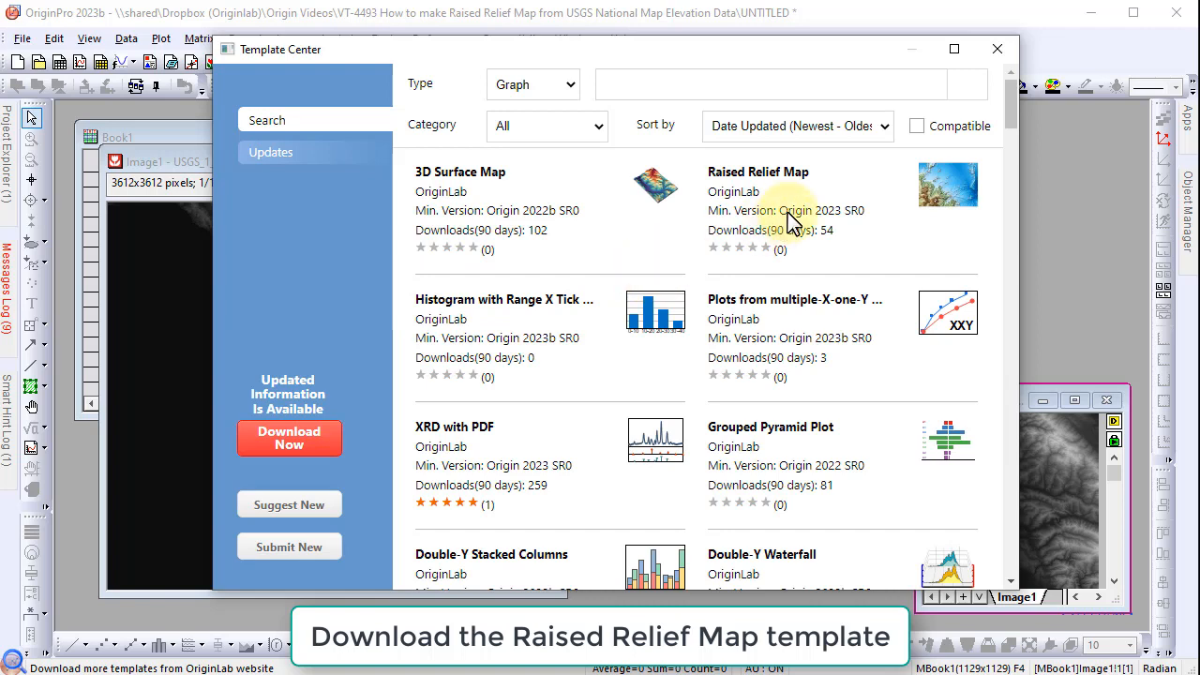
mouse_move(966, 253)
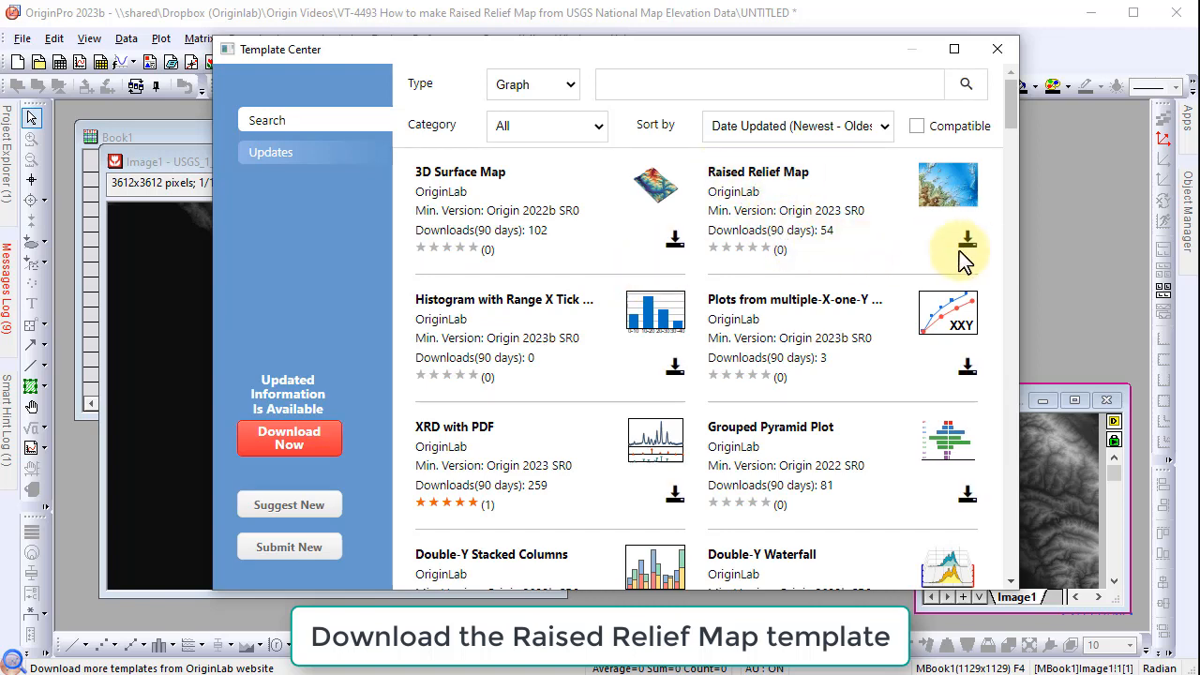
click(966, 240)
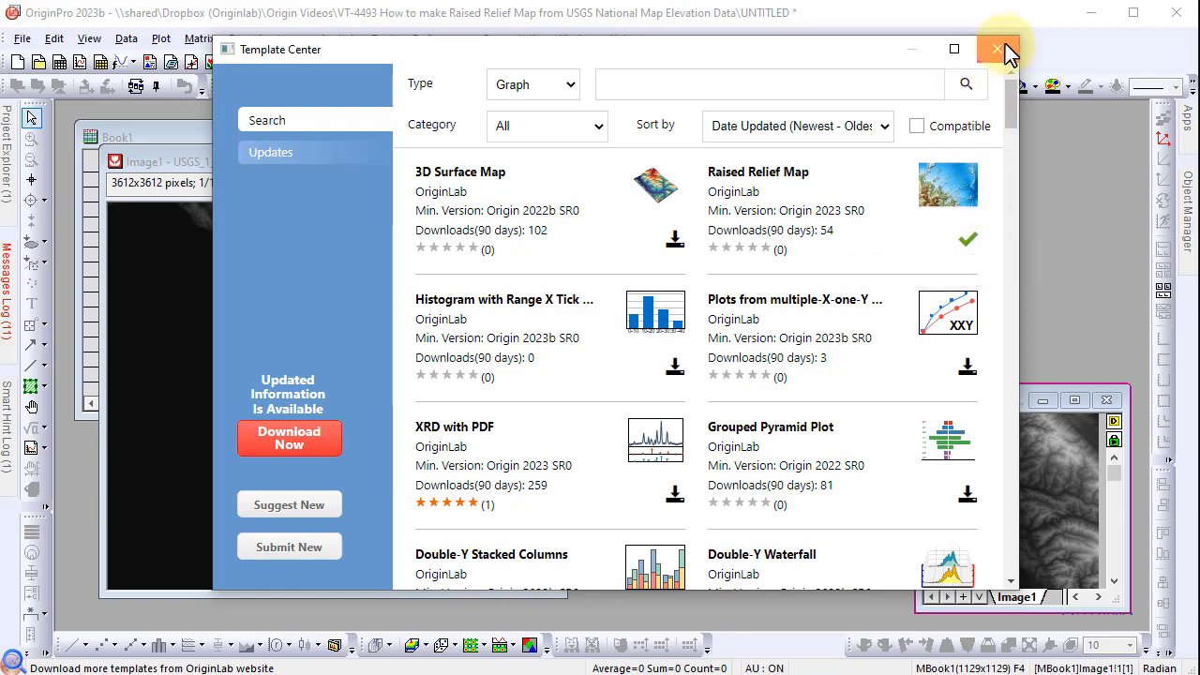
click(990, 49)
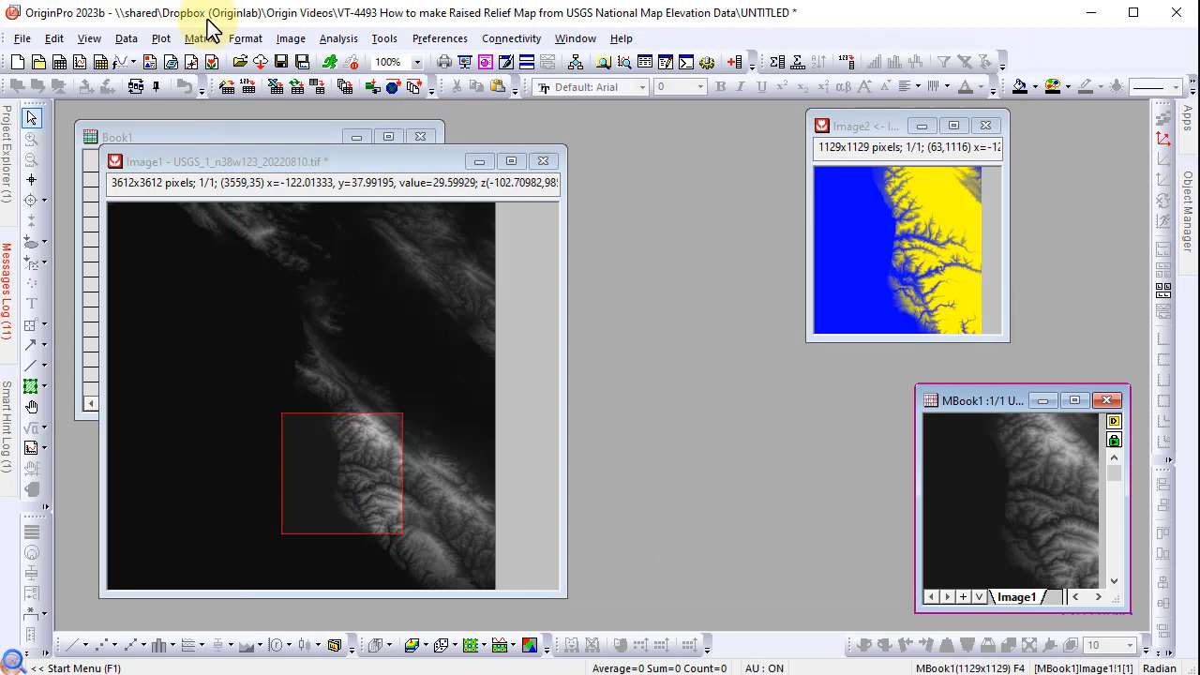
Step: Plot the elevation matrix as a Raised Relief Map (3D) and move the Graph1 window aside
click(161, 37)
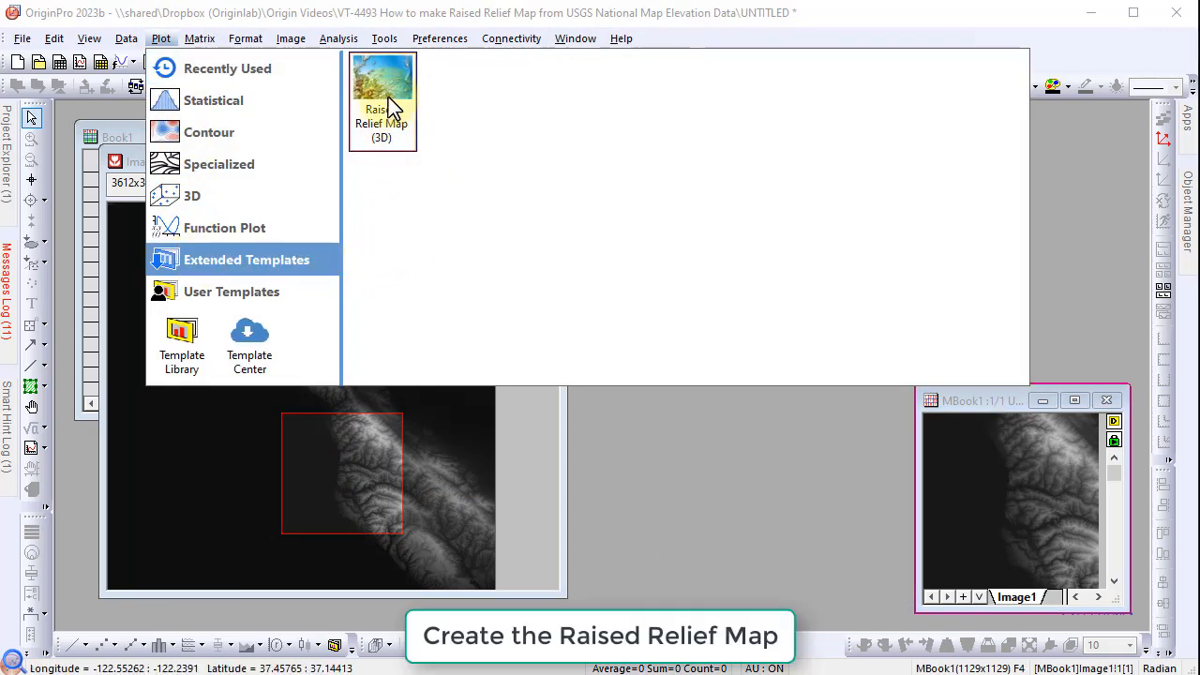
click(382, 90)
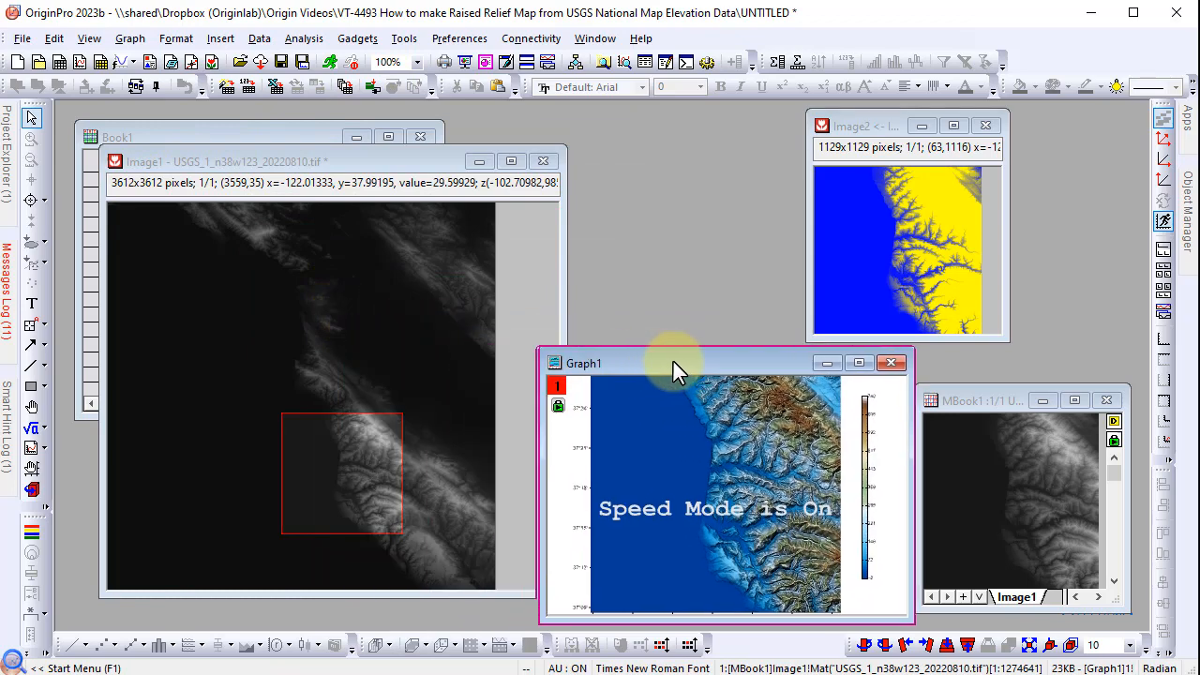
drag(675, 363, 685, 364)
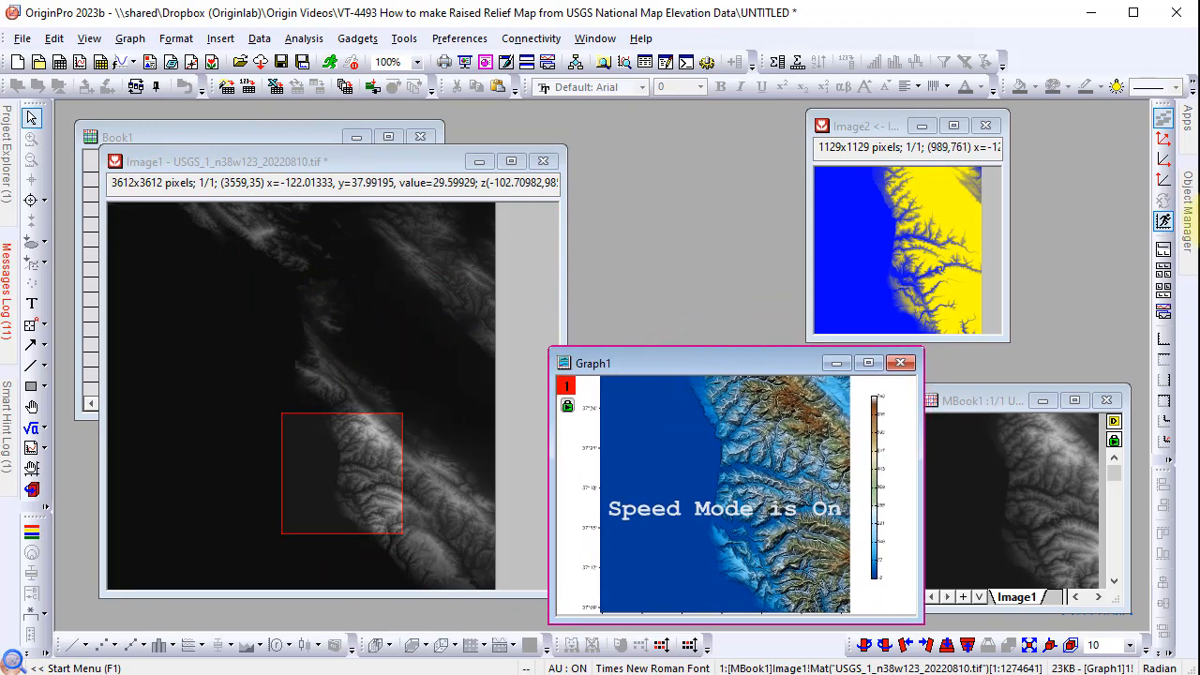
mouse_move(1163, 221)
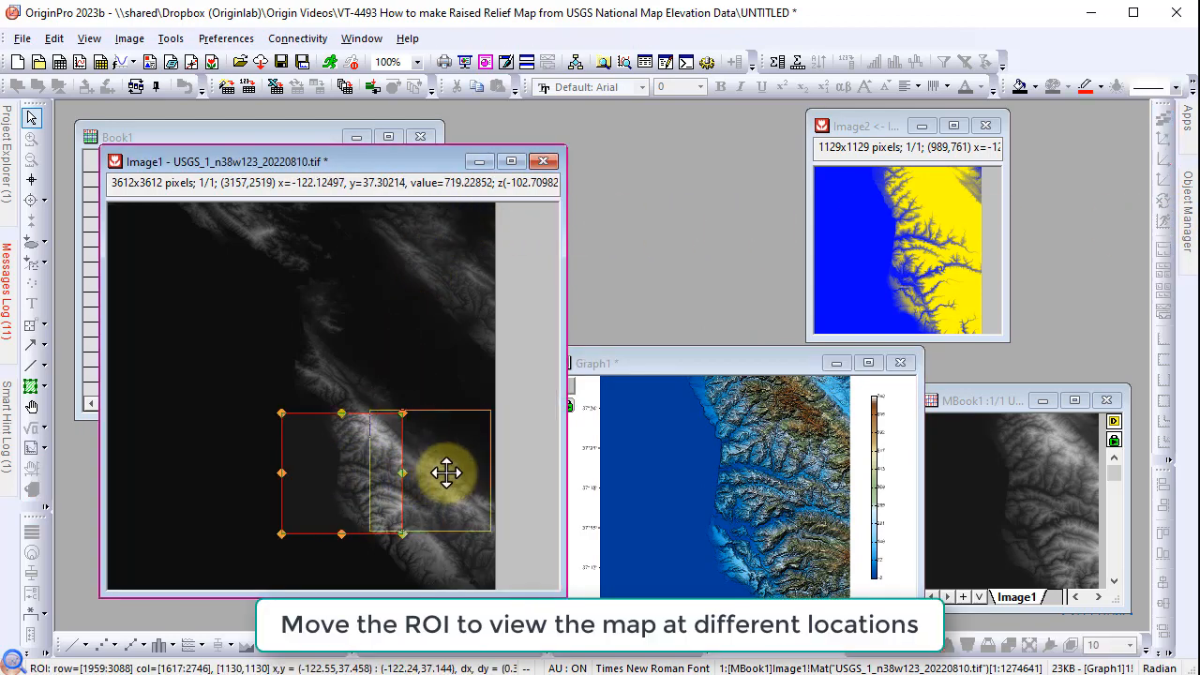
Step: Drag the ROI box rightward onto the bright ridge to update the relief map
drag(366, 473, 446, 472)
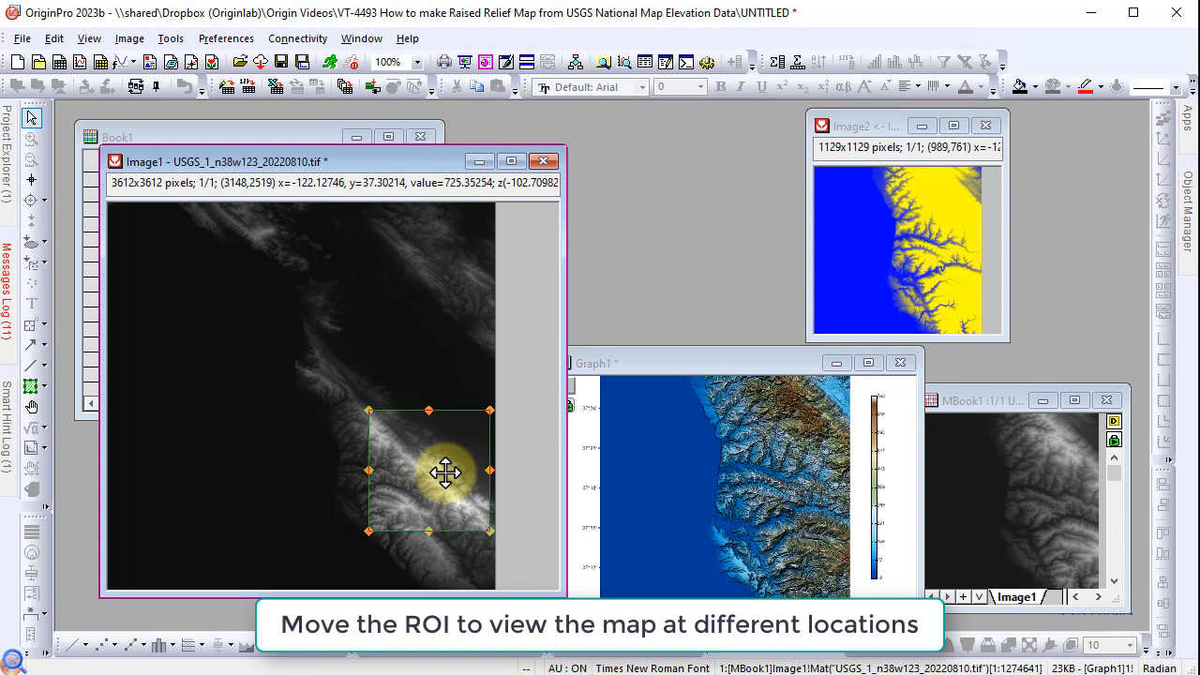